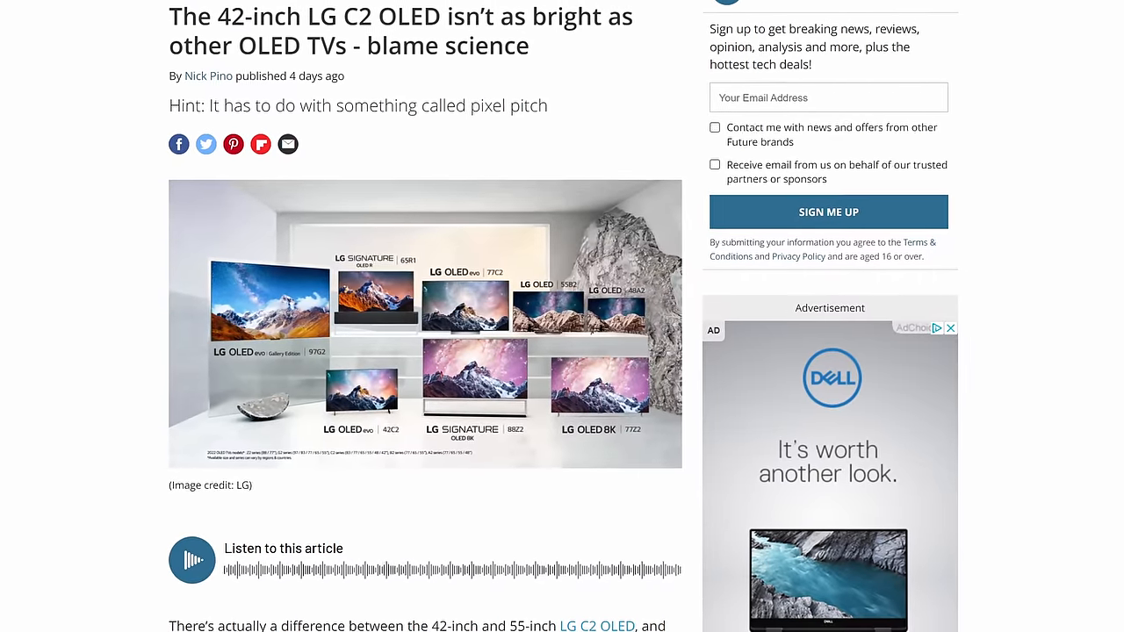
scroll(down, 3)
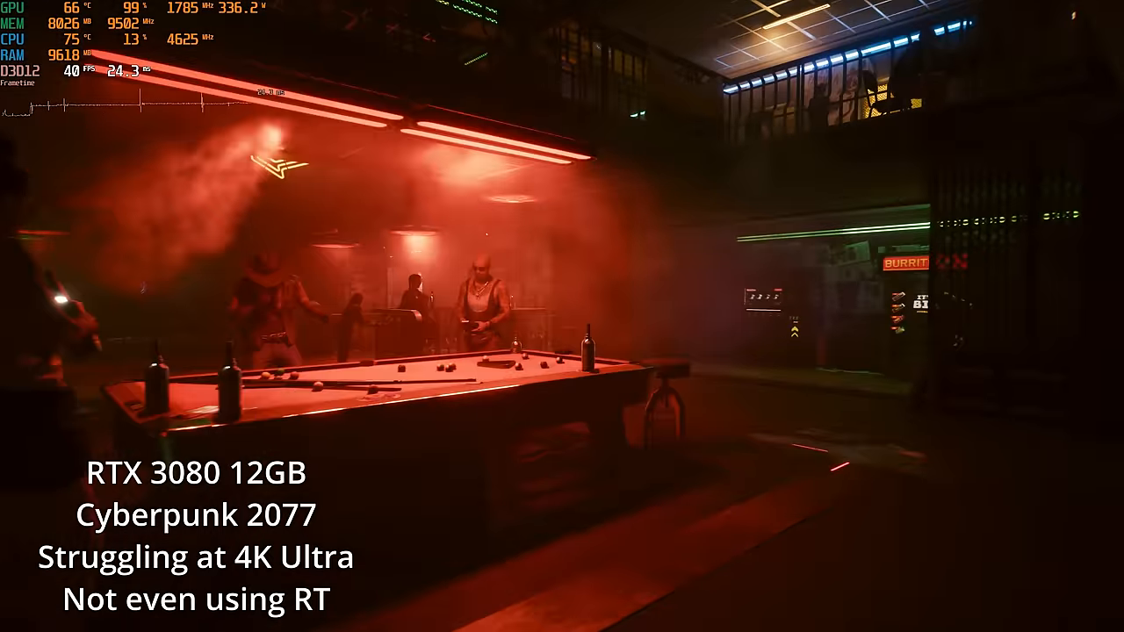
mouse_move(562, 316)
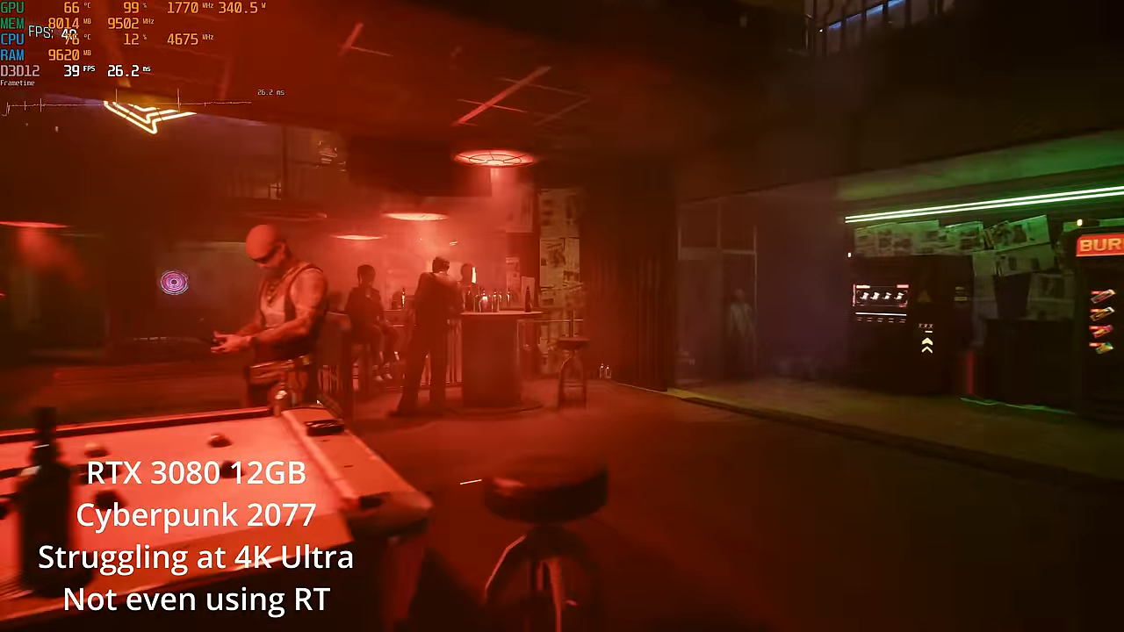